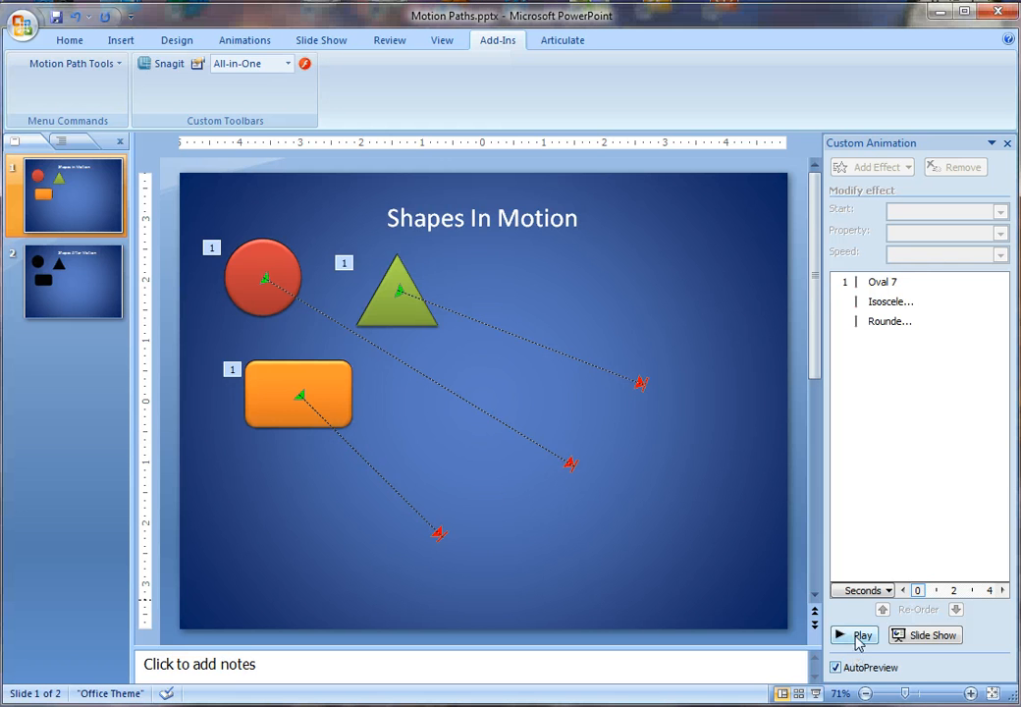
Preview the motion-path animations on slide 1 and glance at the Shapes After Motion slide.
click(862, 636)
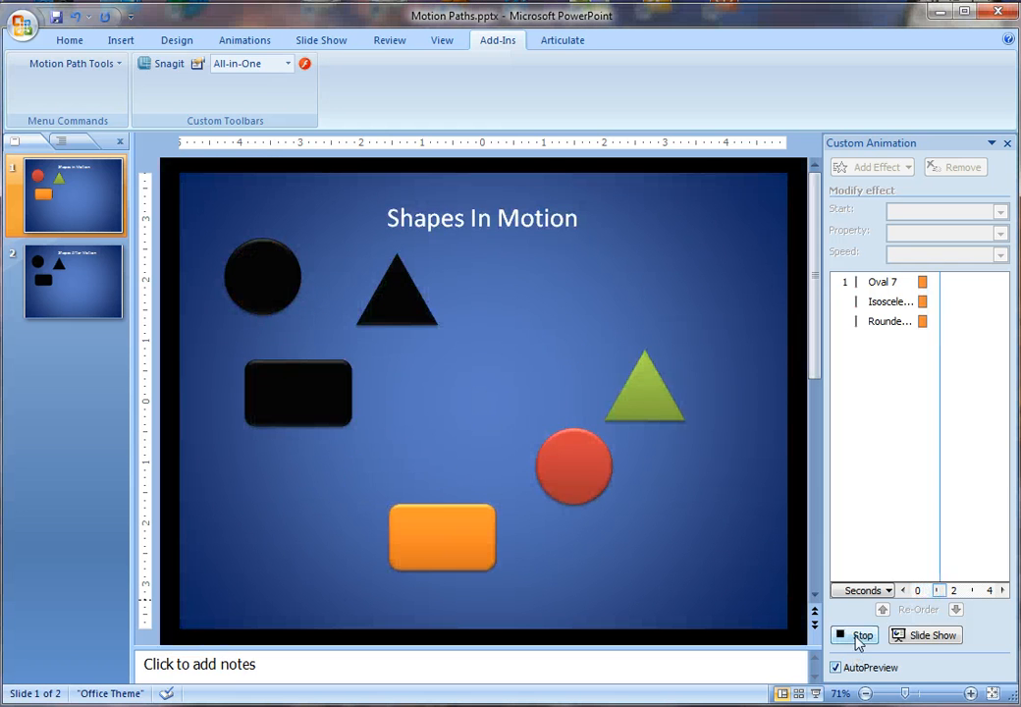
click(862, 636)
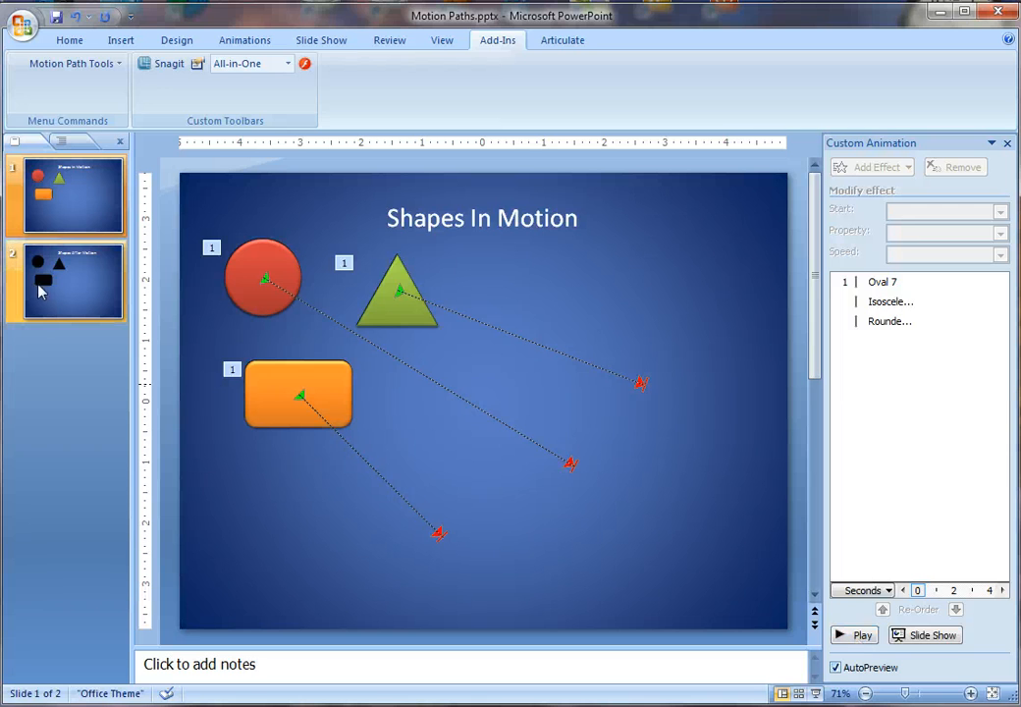
click(67, 283)
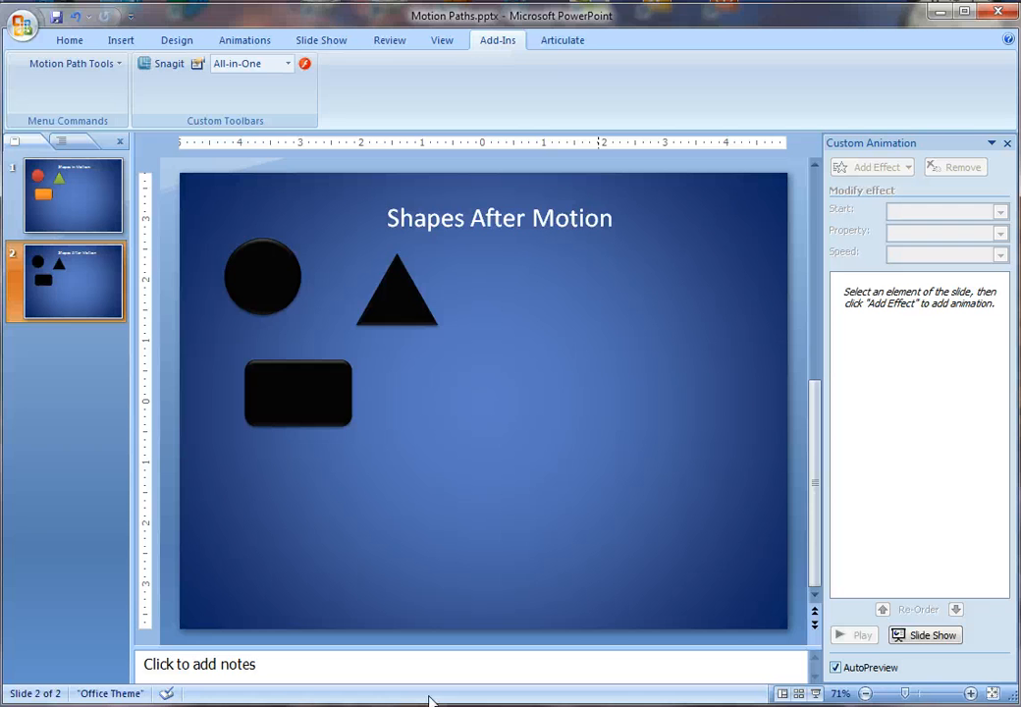
mouse_move(483, 593)
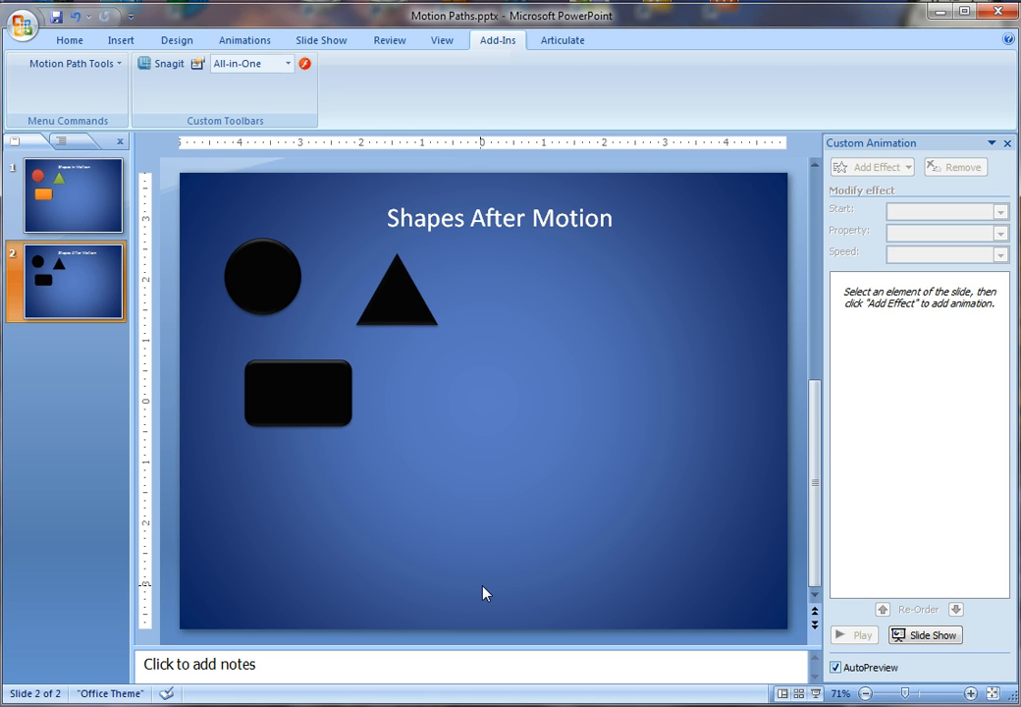
click(67, 195)
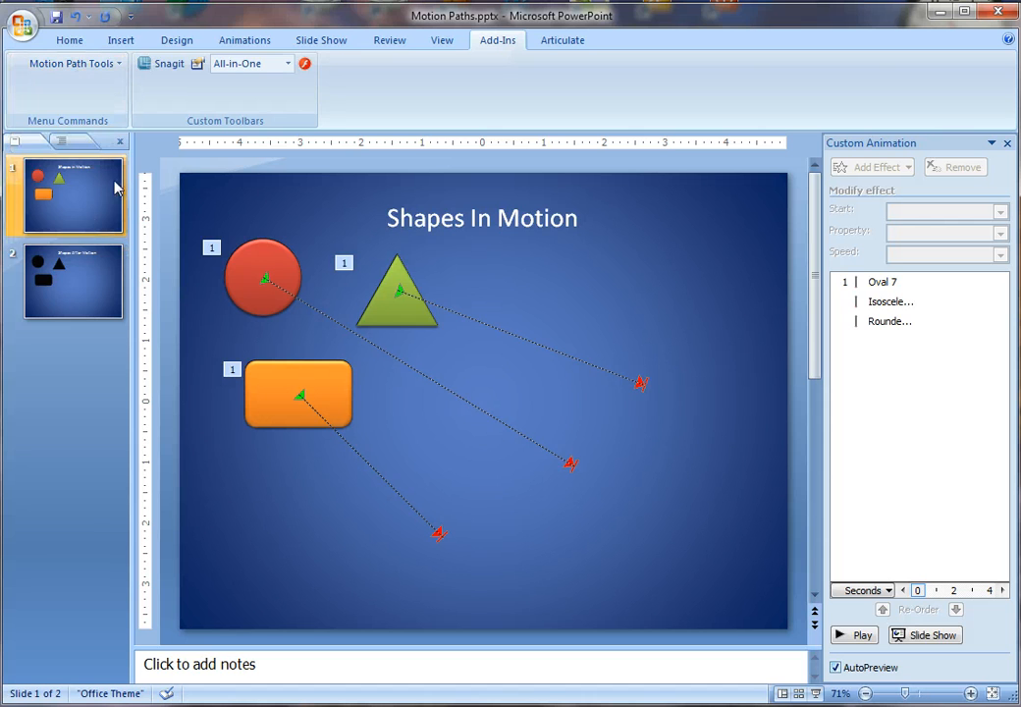
mouse_move(62, 212)
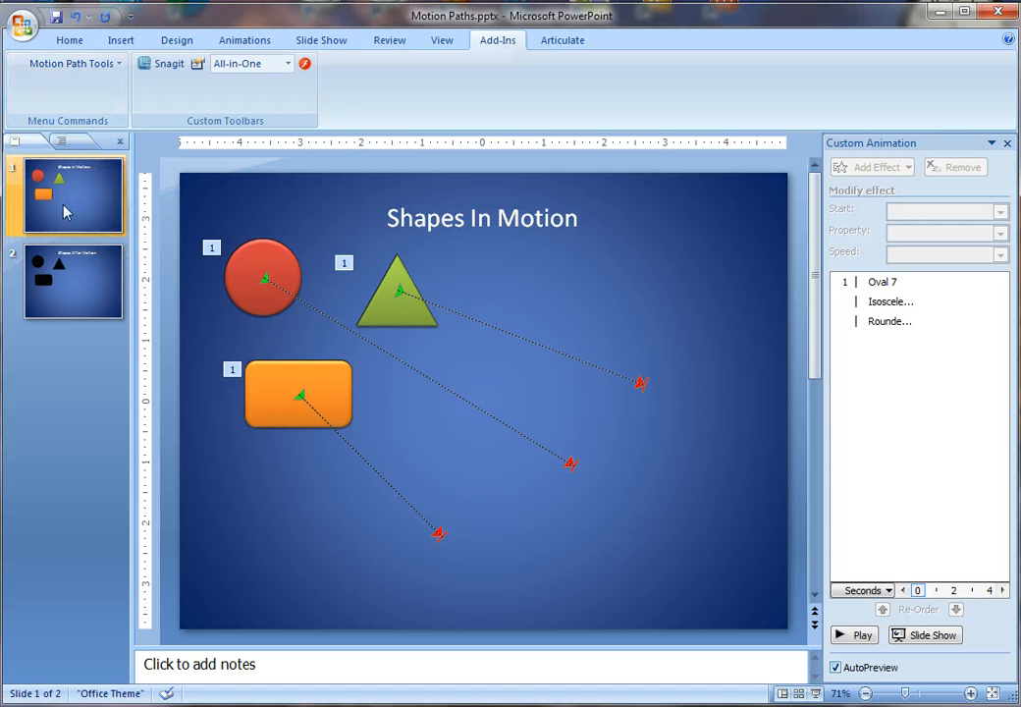
mouse_move(390, 462)
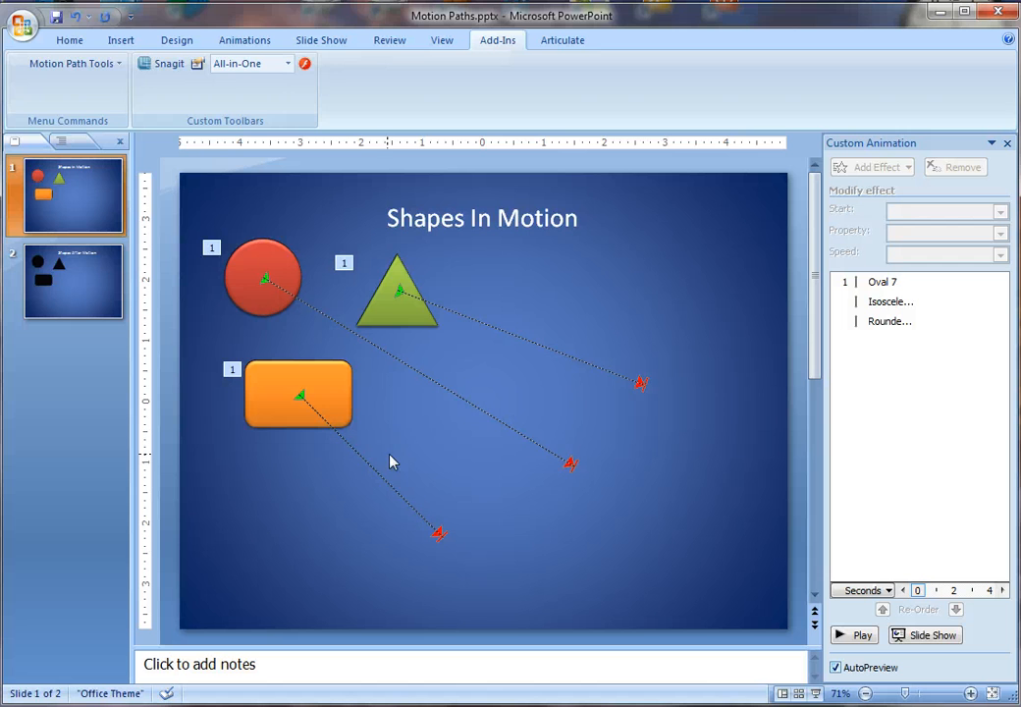
mouse_move(290, 35)
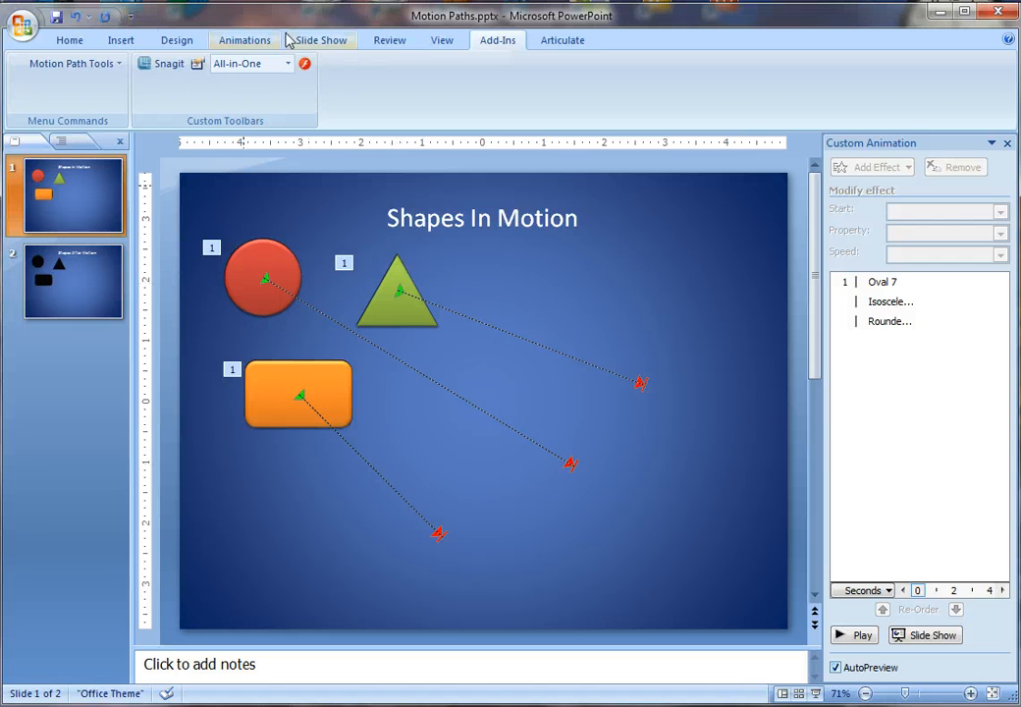
Use Motion Path End Position to generate copies of all three shapes at their path ends.
click(71, 63)
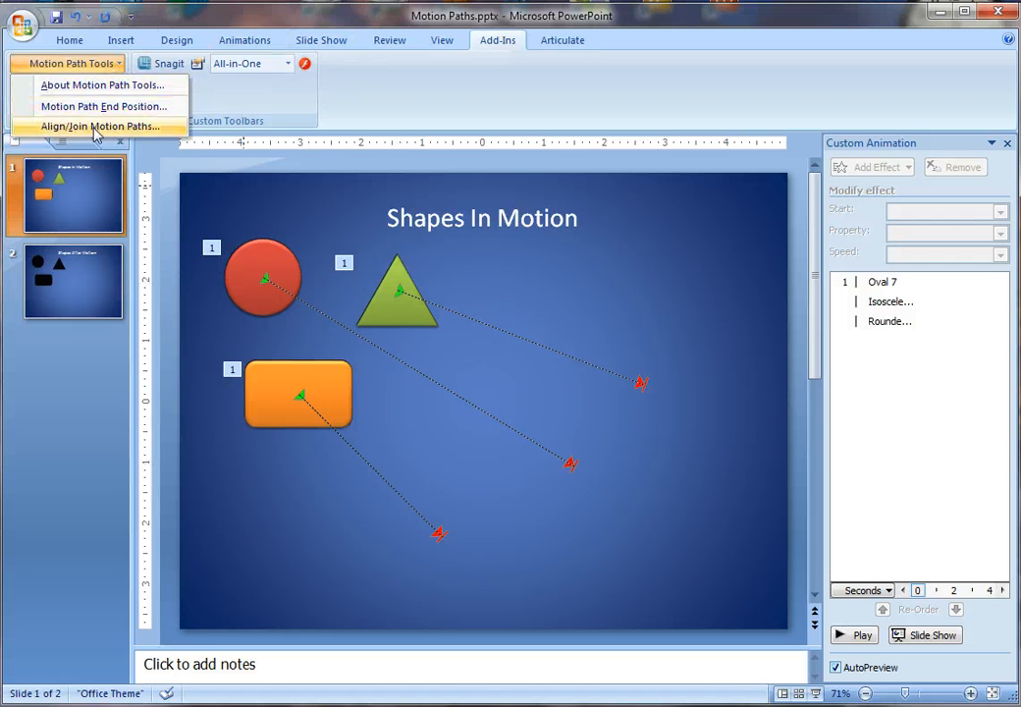
click(99, 125)
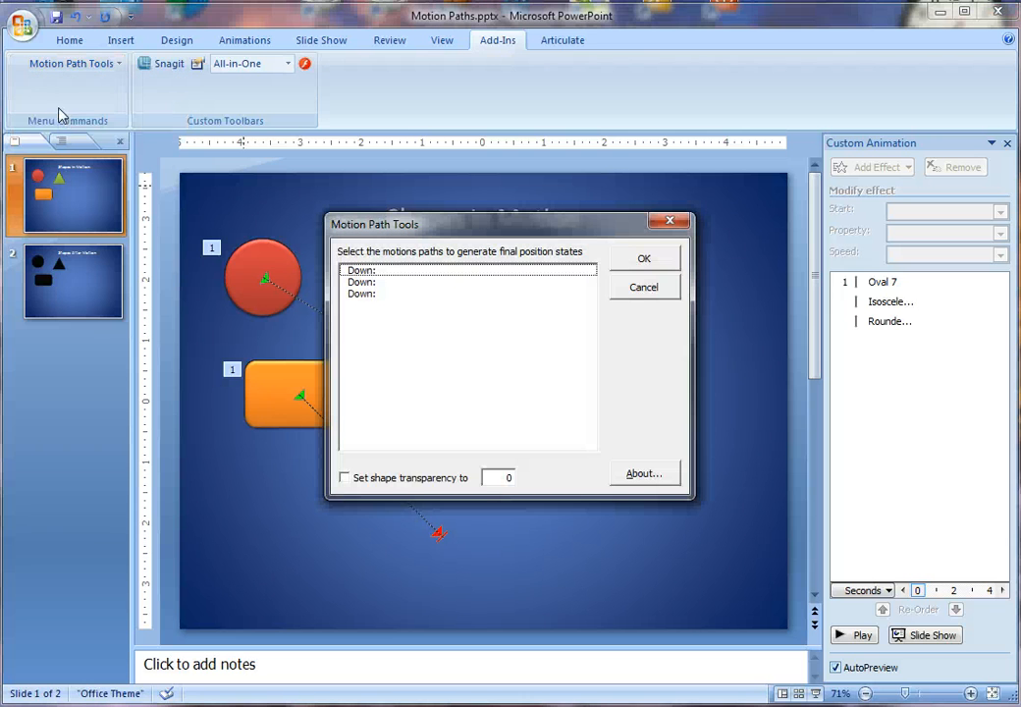
click(468, 271)
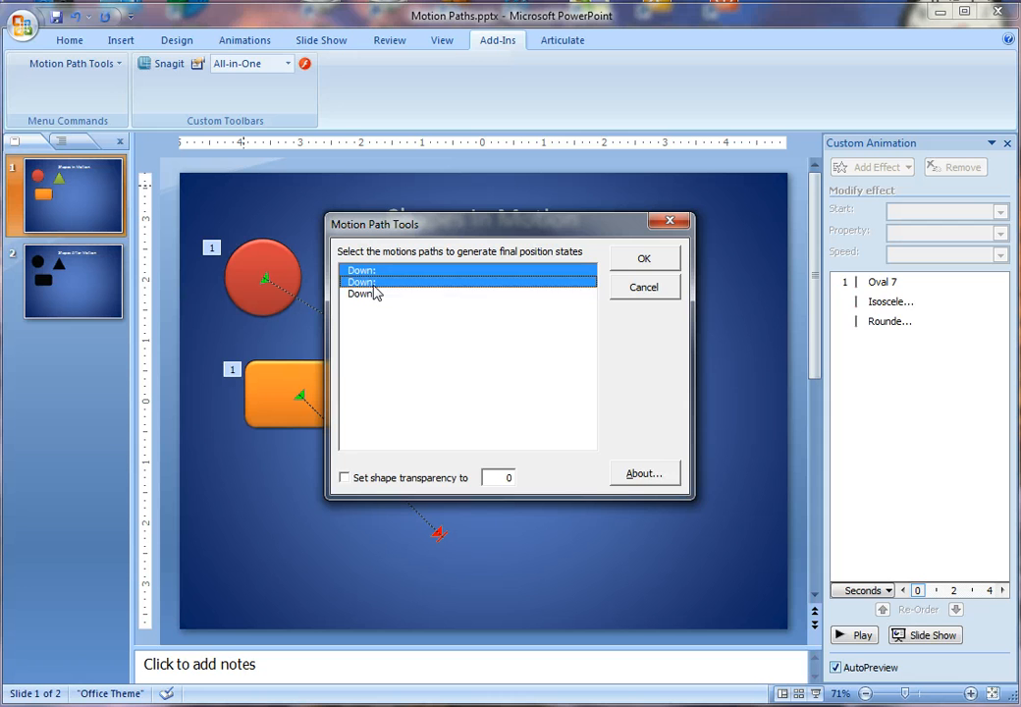
click(467, 294)
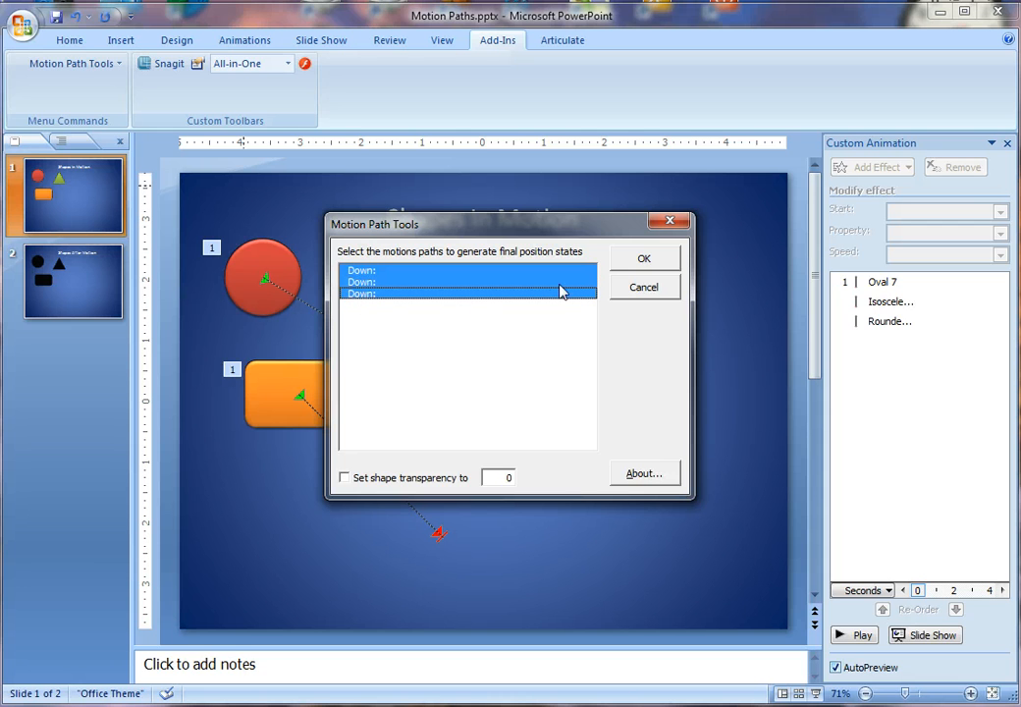
click(645, 257)
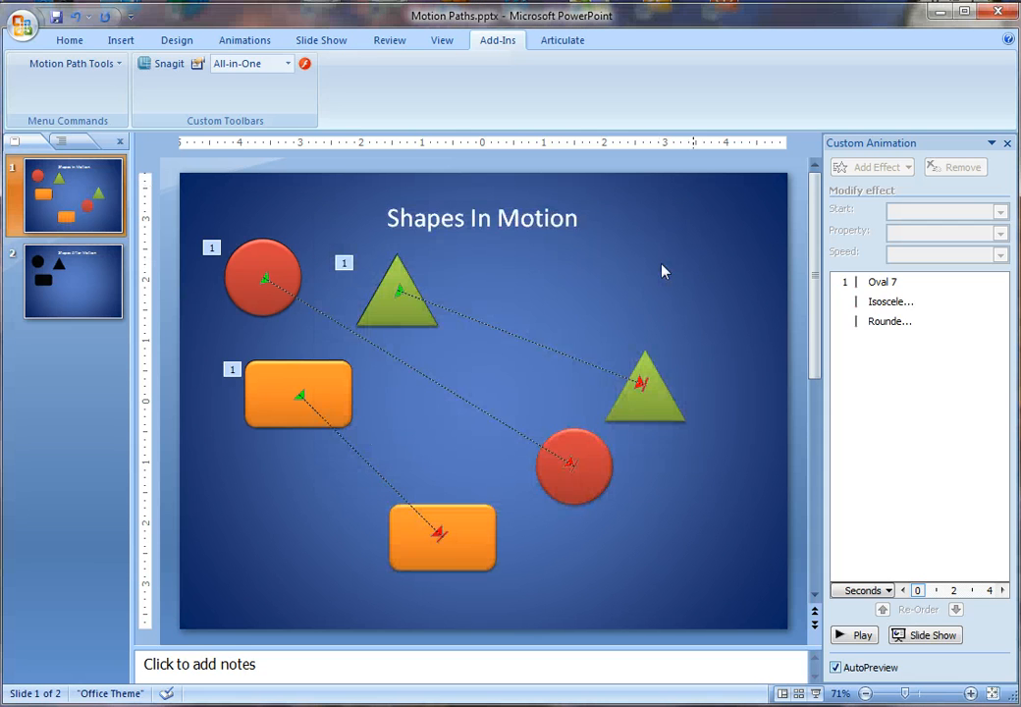
mouse_move(698, 300)
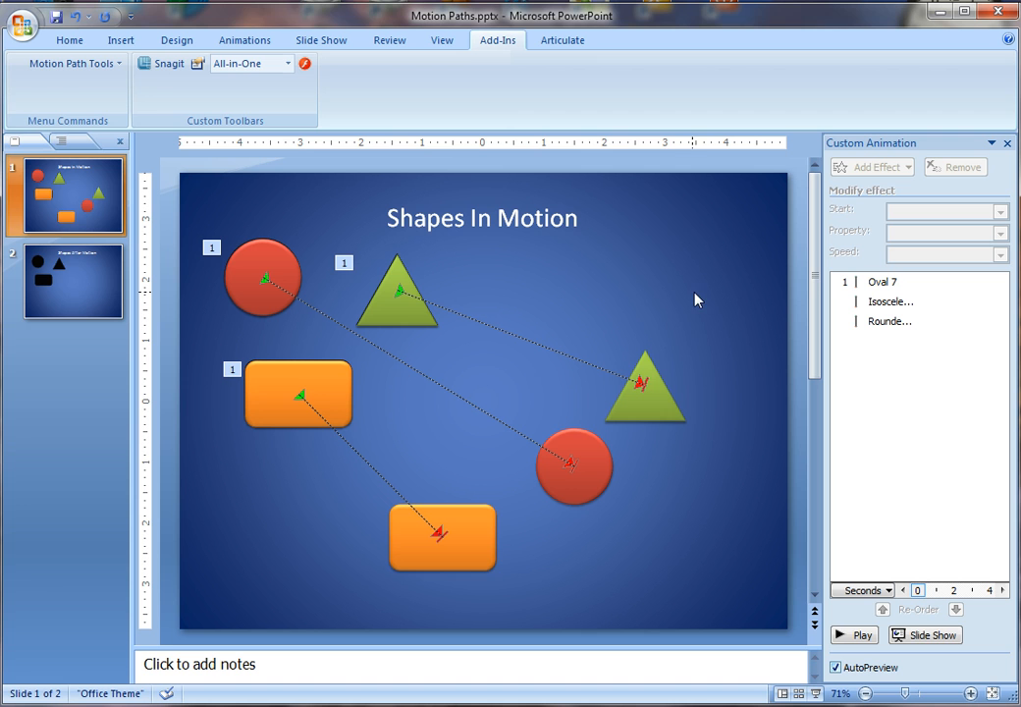
Move the three generated end-position copies onto the Shapes After Motion slide, then return to slide 1.
click(644, 383)
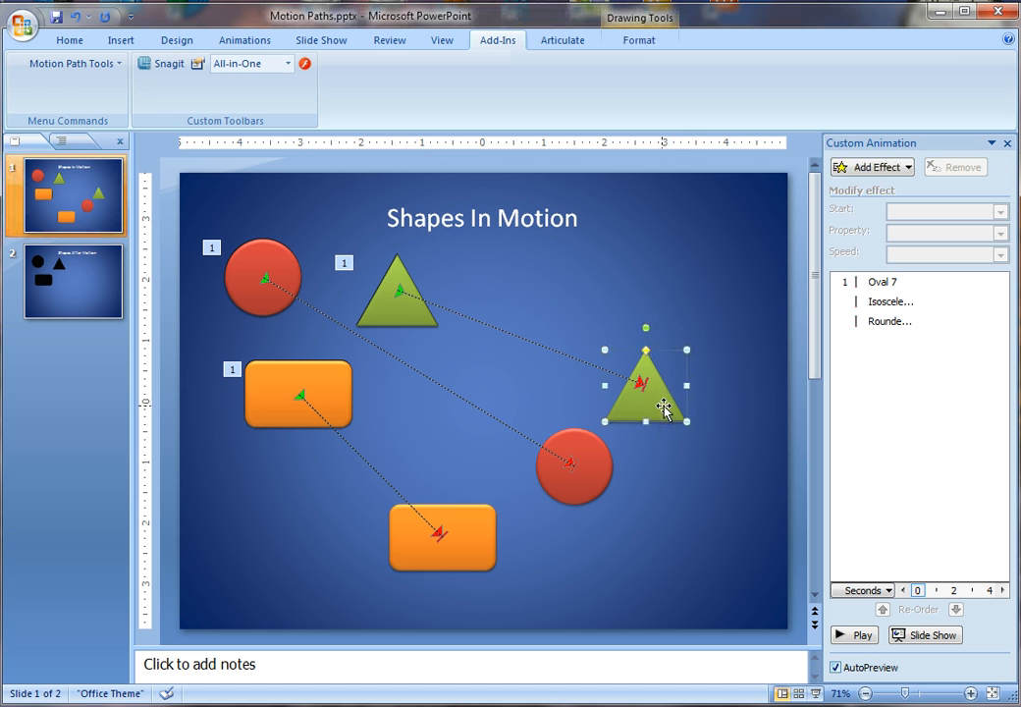
click(442, 539)
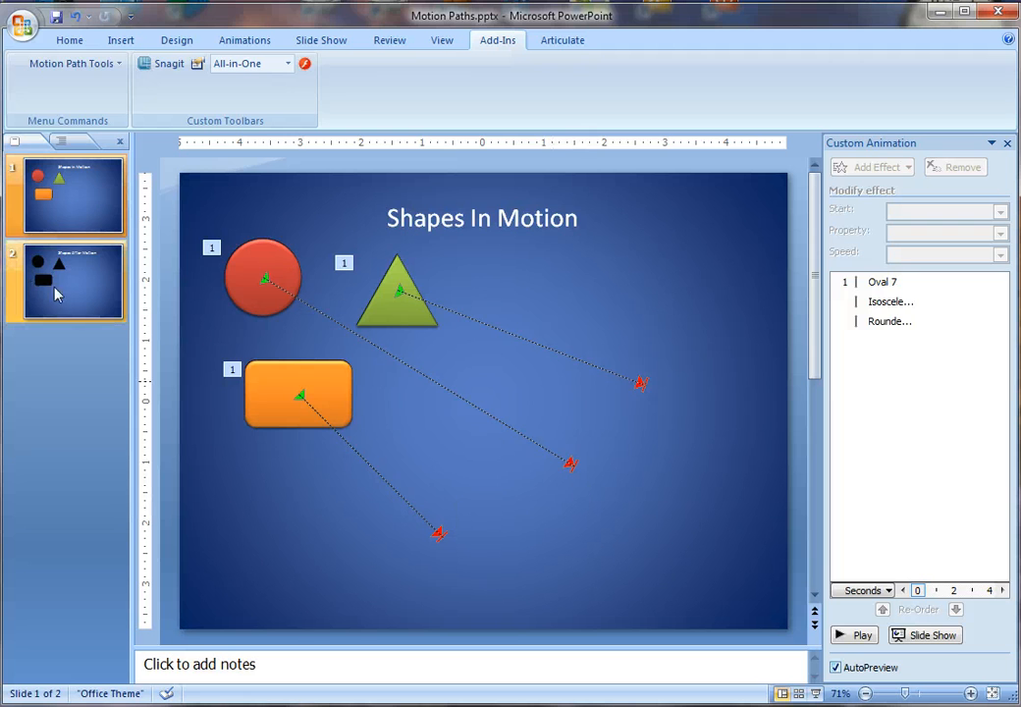
click(67, 283)
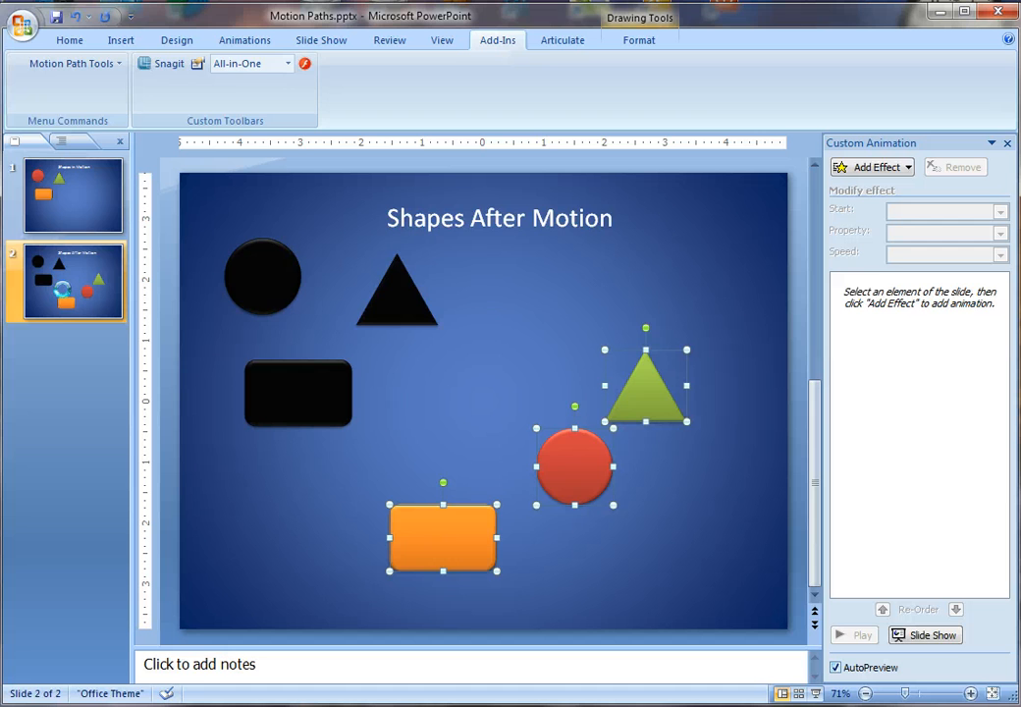
click(67, 195)
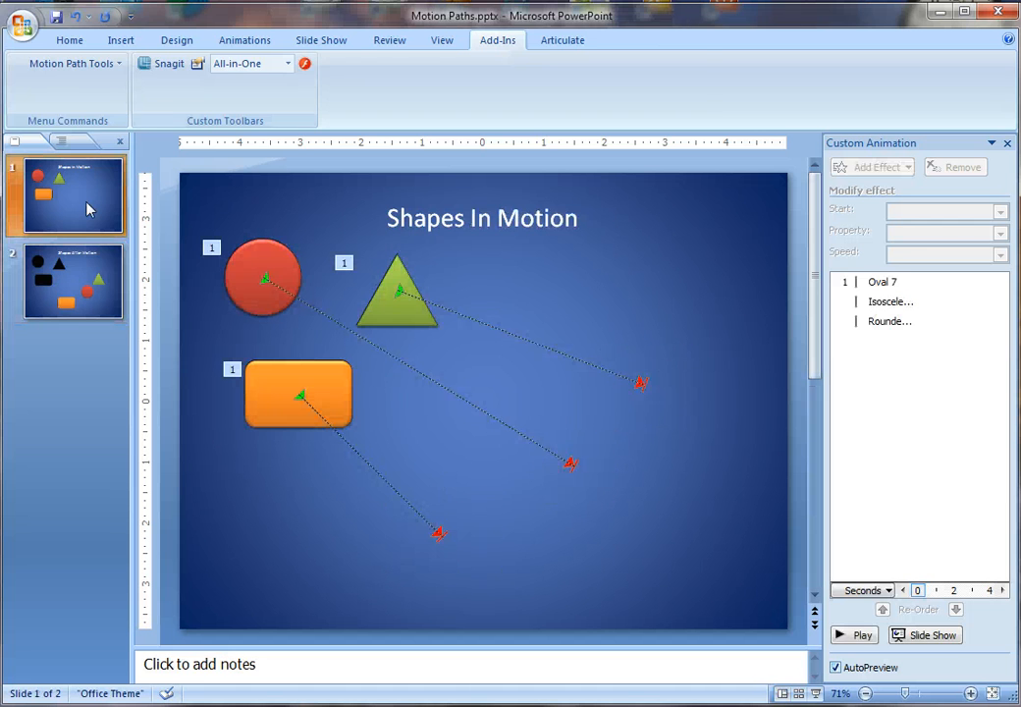
Run the slide show from slide 1, let the animations finish and advance to Shapes After Motion.
click(923, 634)
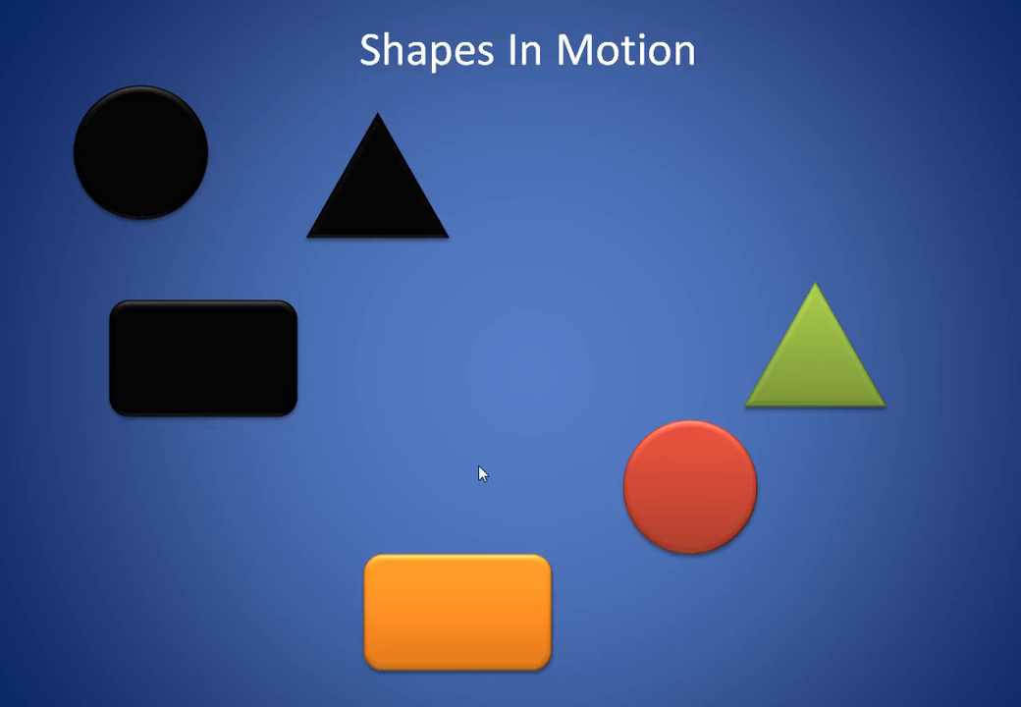
mouse_move(546, 375)
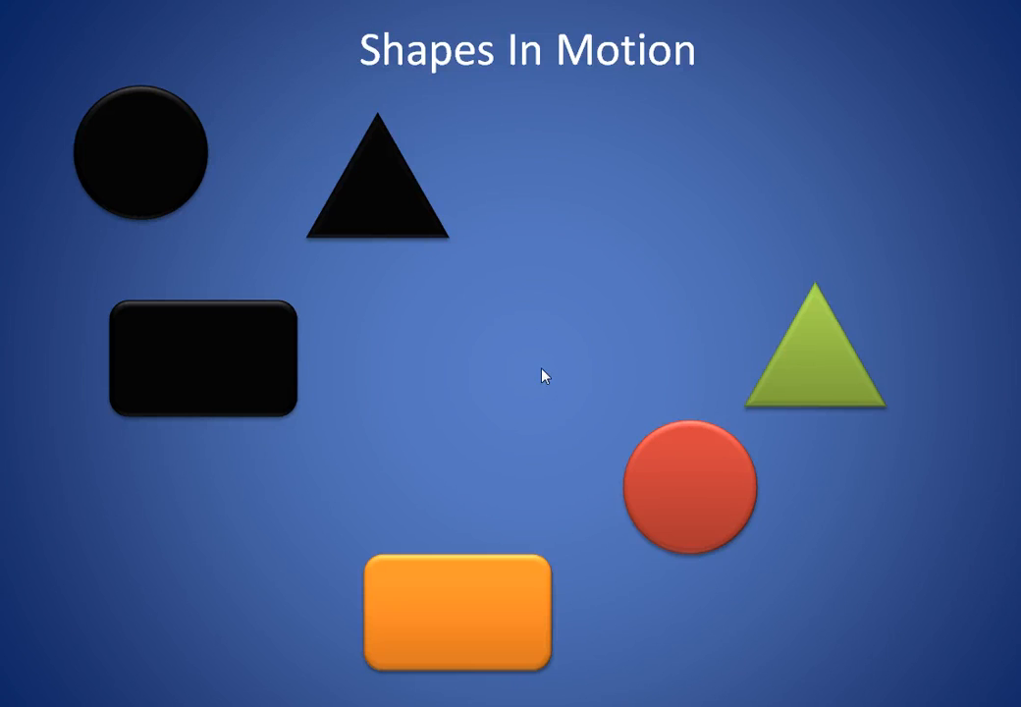
key(Escape)
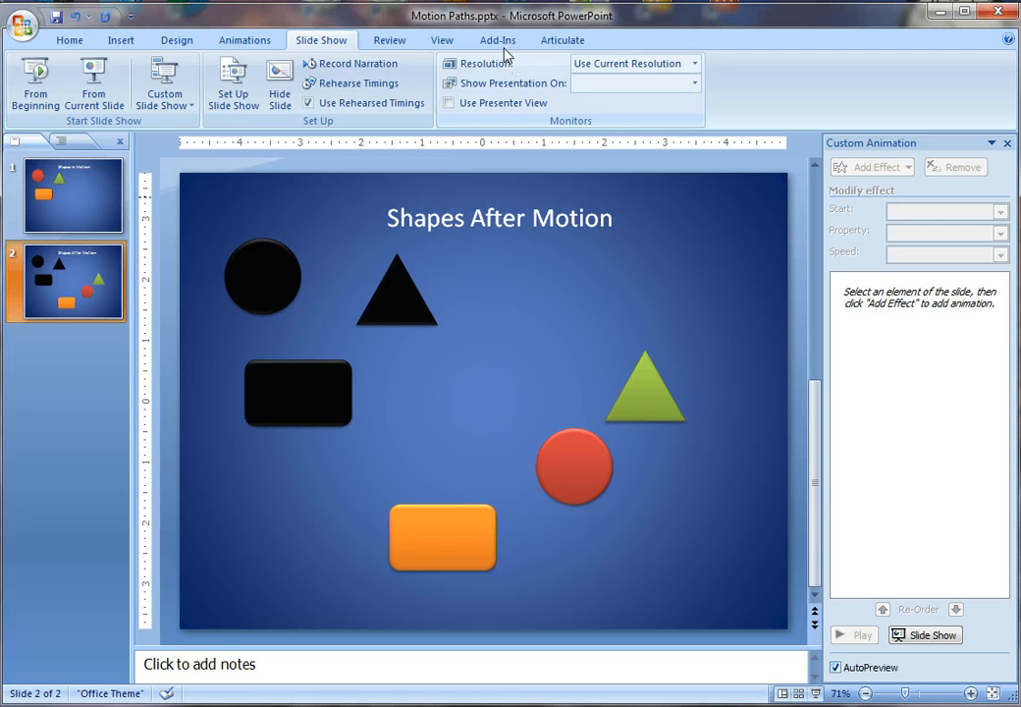
click(499, 39)
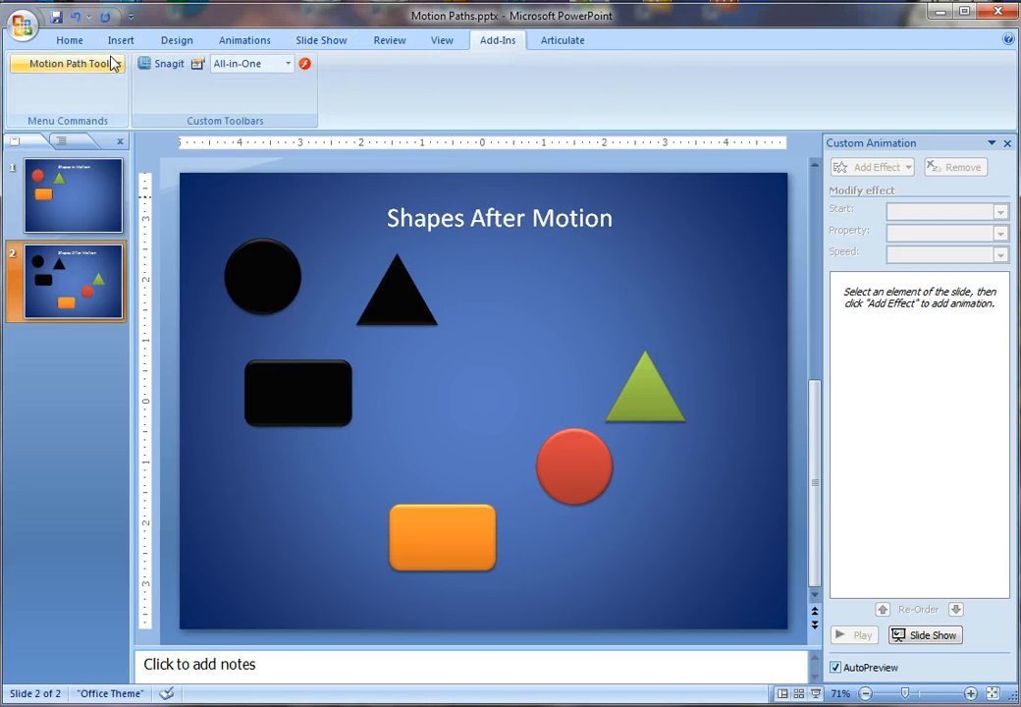
click(69, 63)
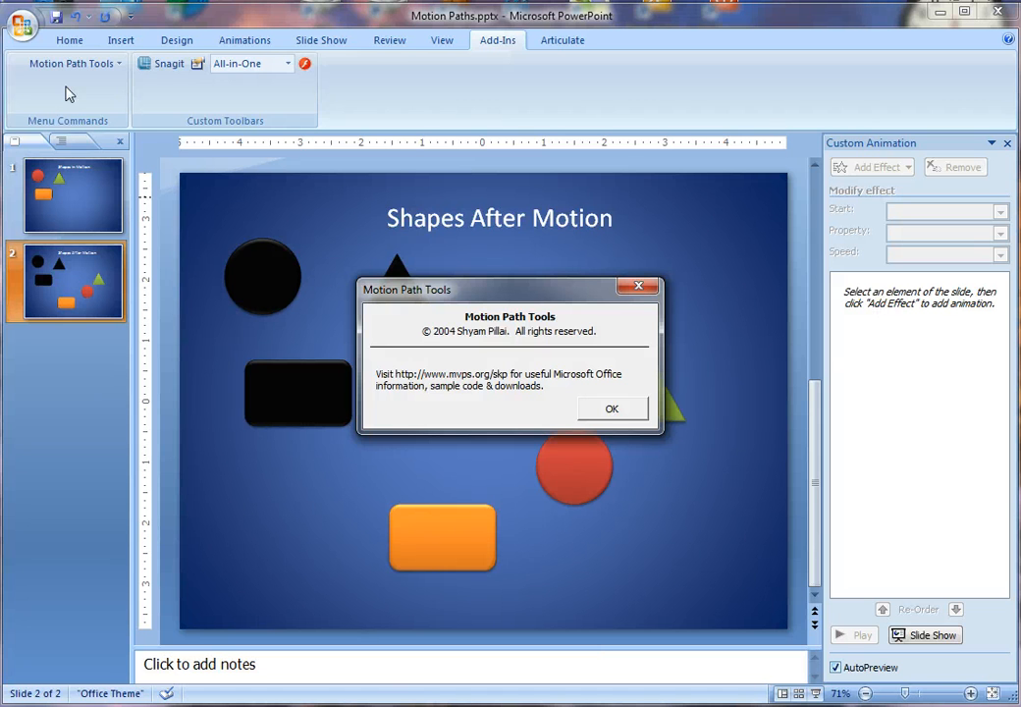
mouse_move(477, 345)
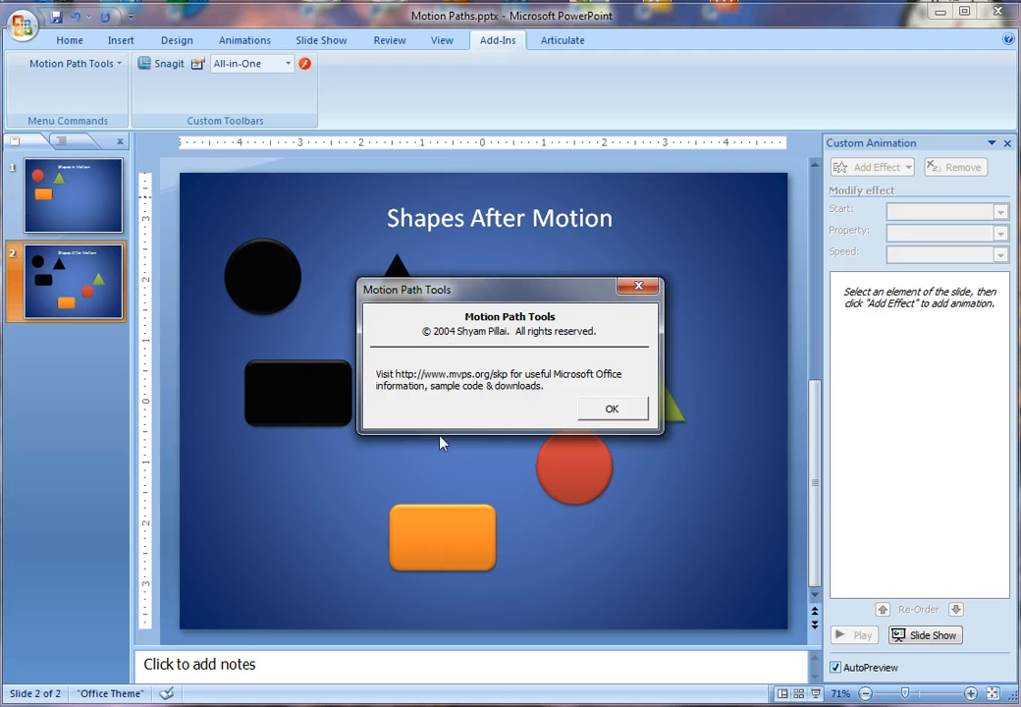
mouse_move(507, 393)
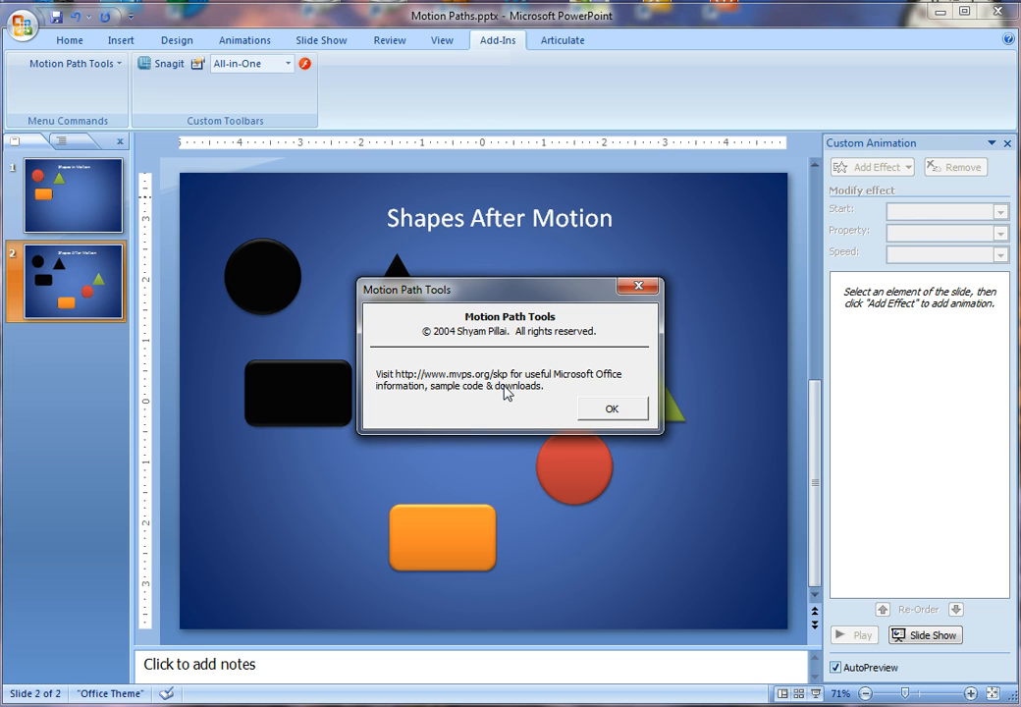
mouse_move(582, 440)
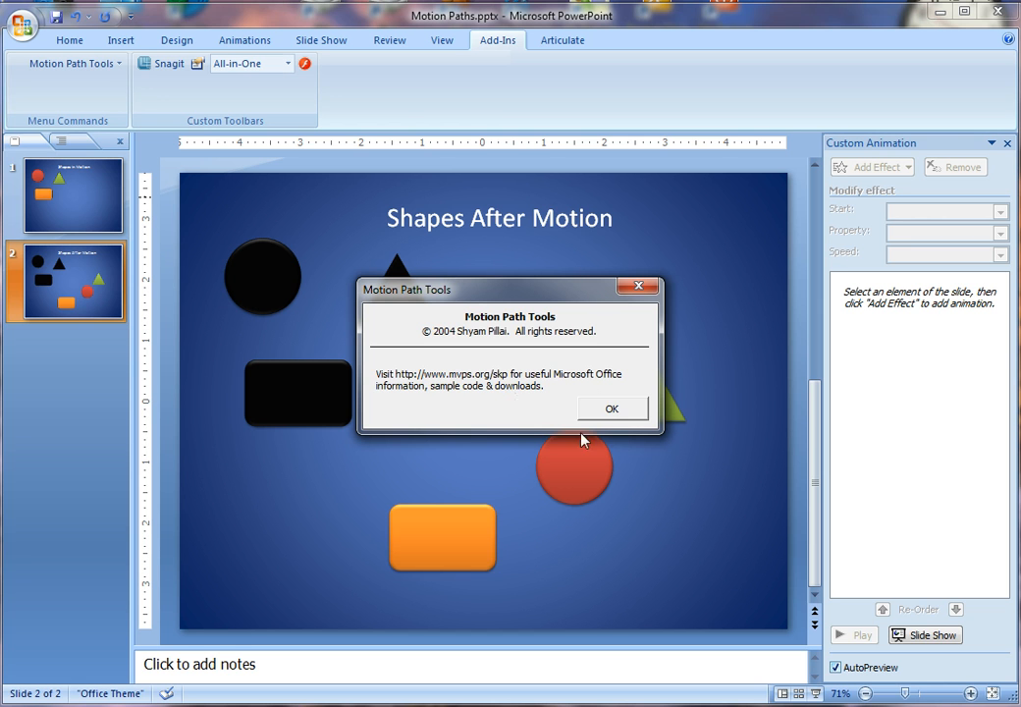
click(611, 409)
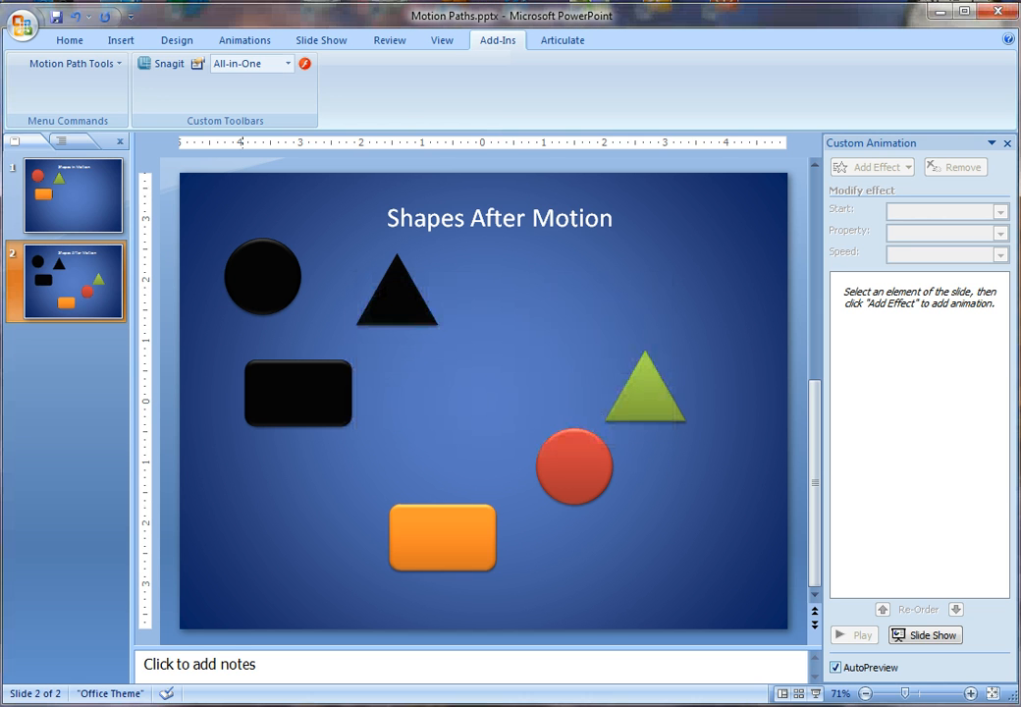